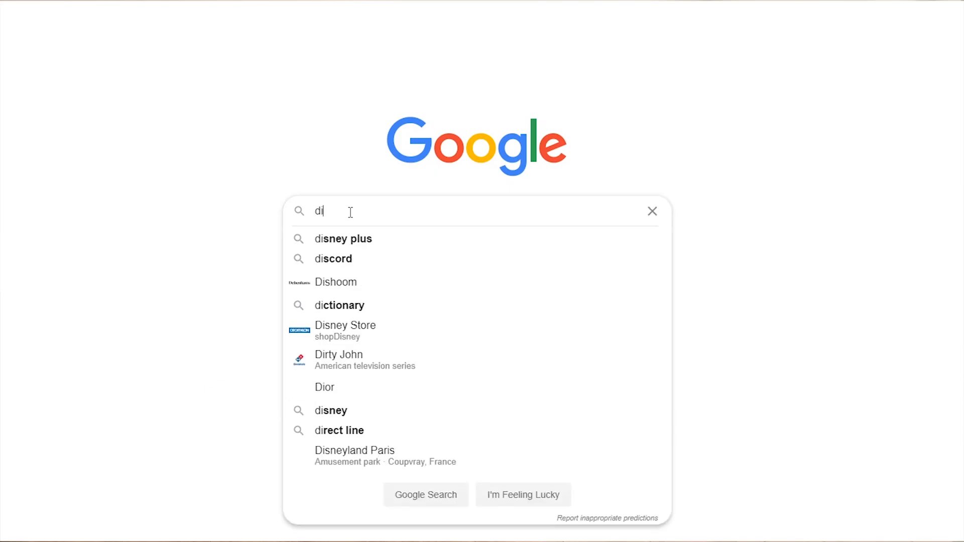
Search Google for 'diy virtual staging software'
text(diy virtual staging software)
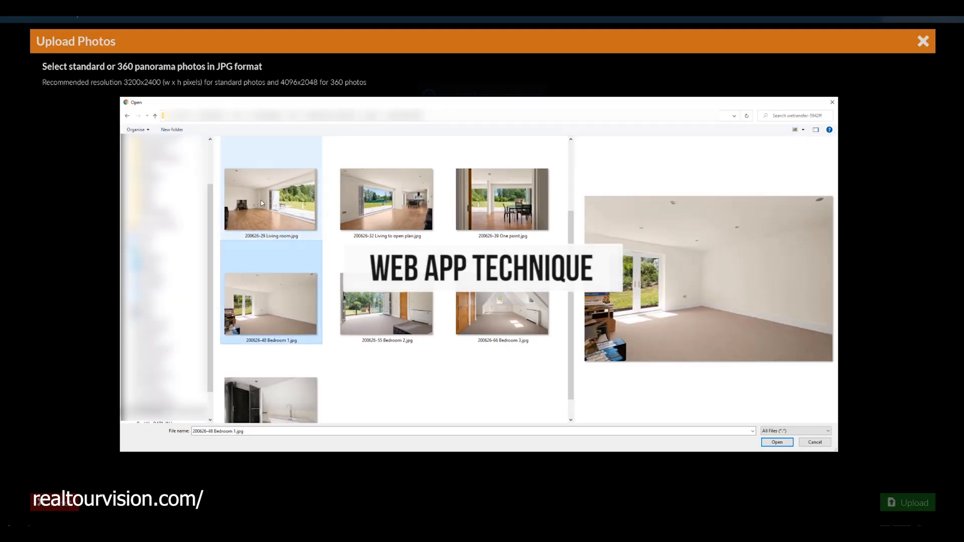
Choose the living-room JPG to upload and acknowledge the successful credits purchase
click(776, 442)
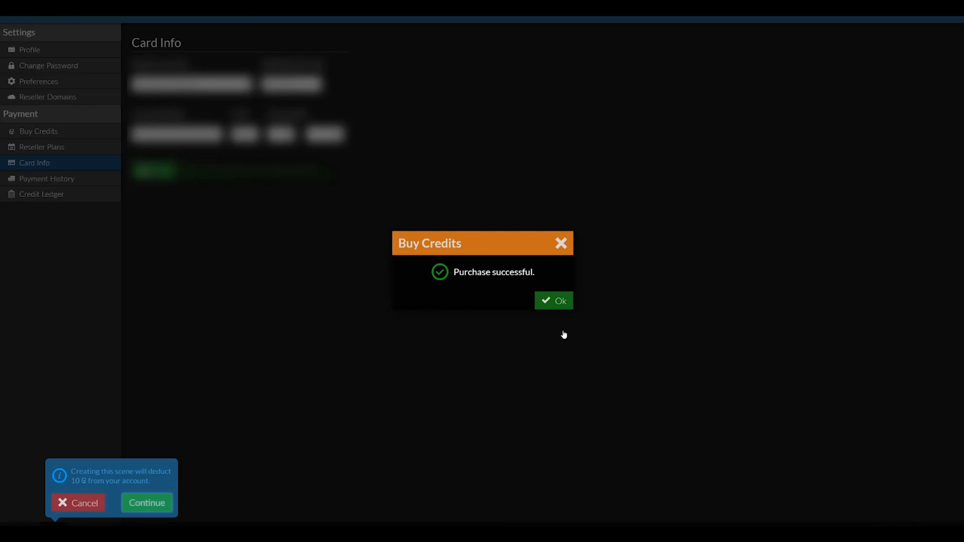
click(553, 301)
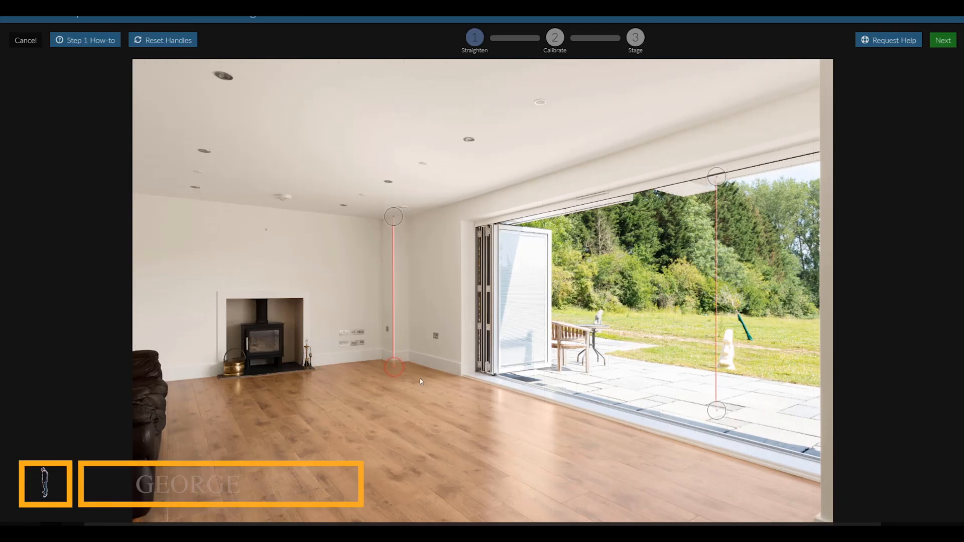
Accept the straightened photo, raise the room height for calibration, and start staging
click(942, 40)
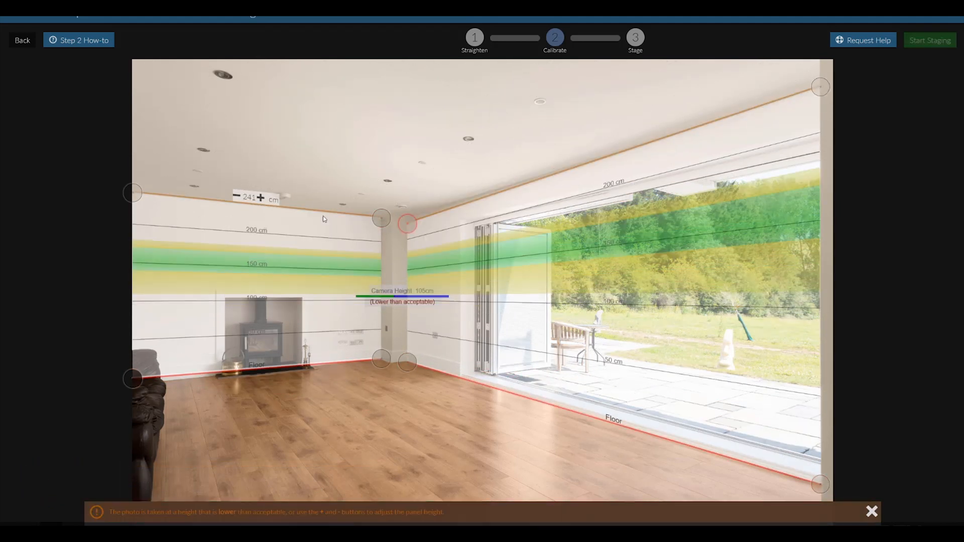
click(260, 198)
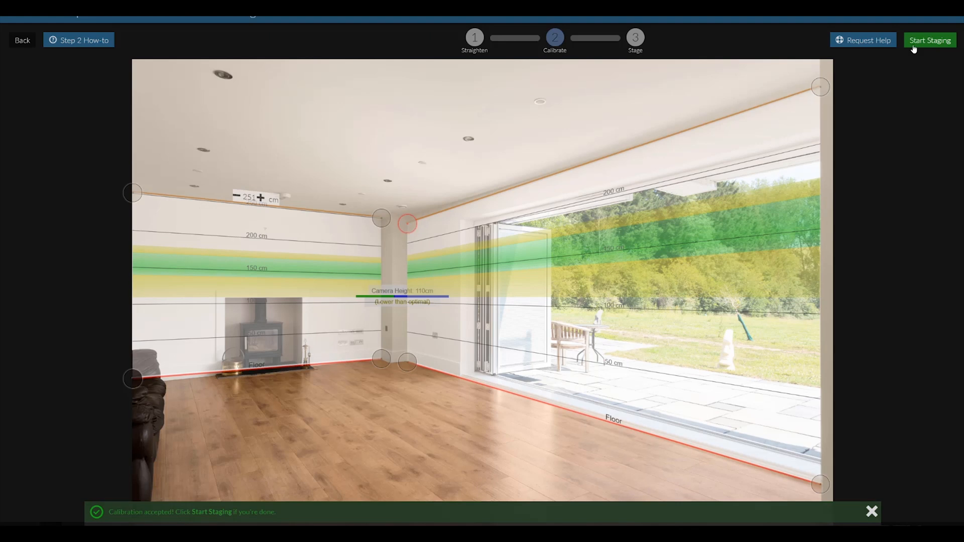
click(929, 40)
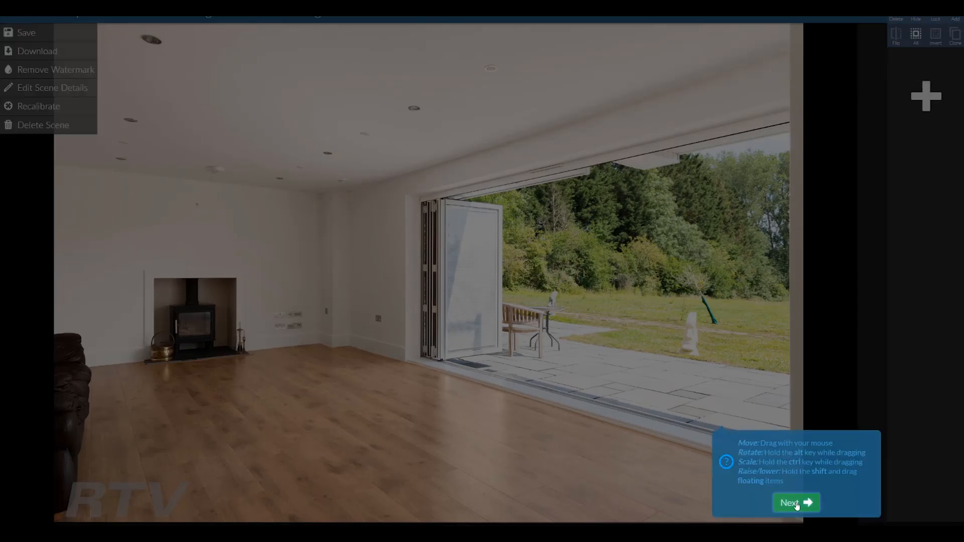
Add the dark blue sofa from the Living furniture category, one item at a time
click(795, 502)
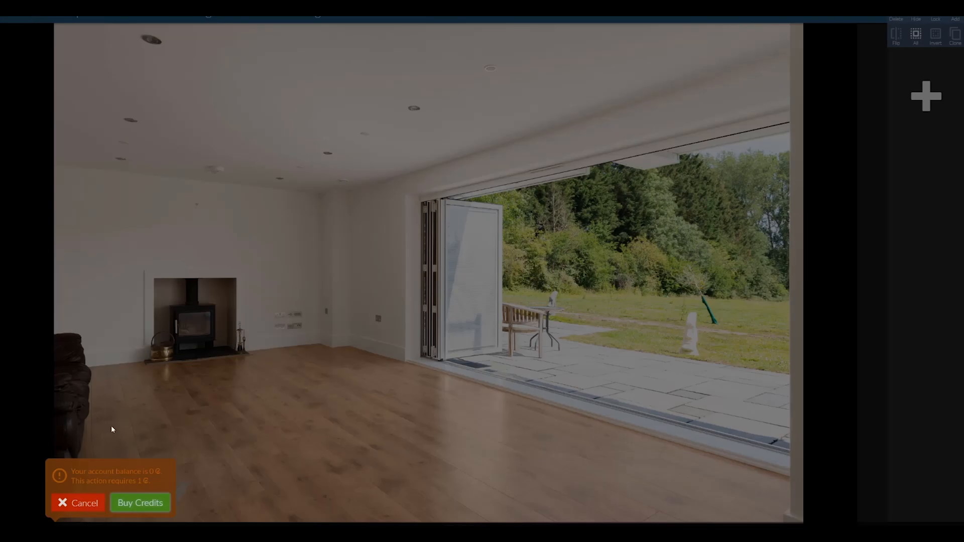
click(927, 96)
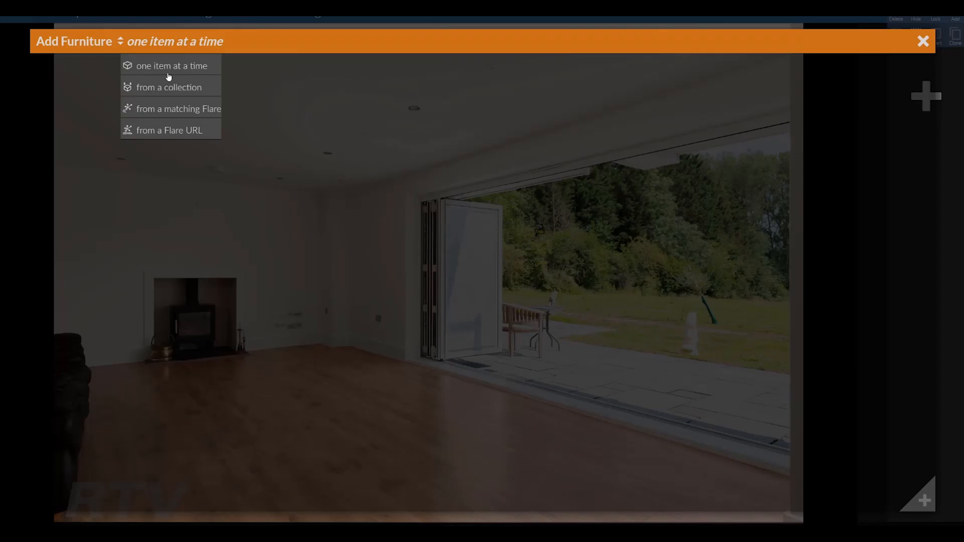
click(171, 65)
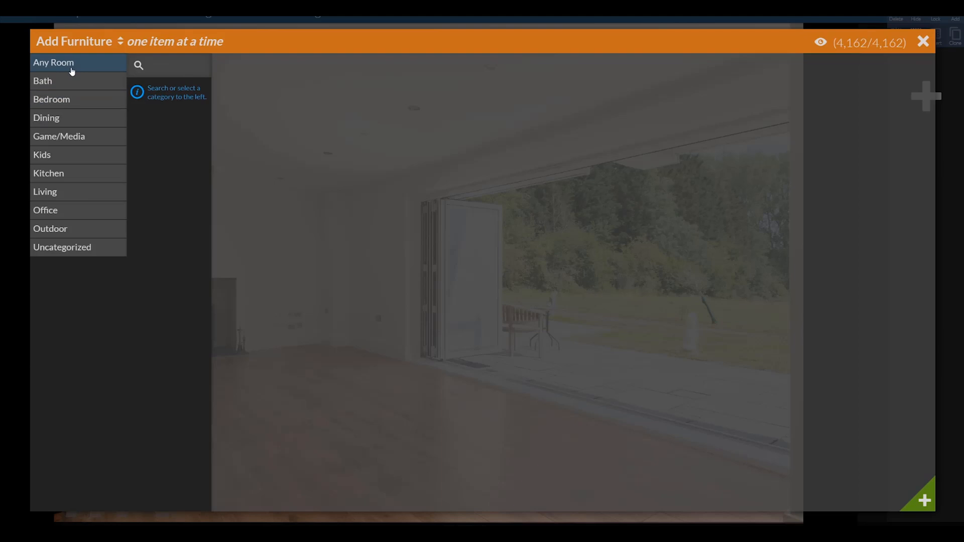
click(44, 192)
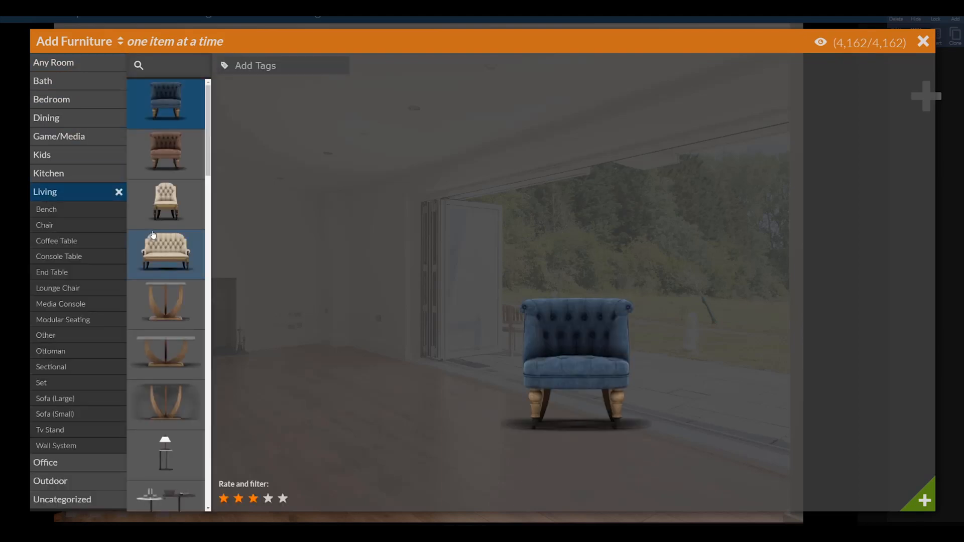
scroll(down, 3)
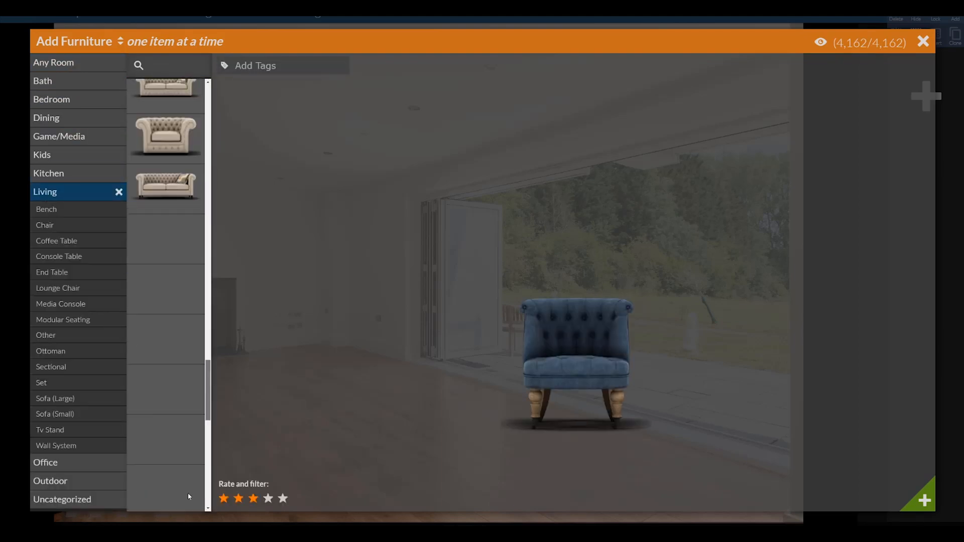
scroll(down, 3)
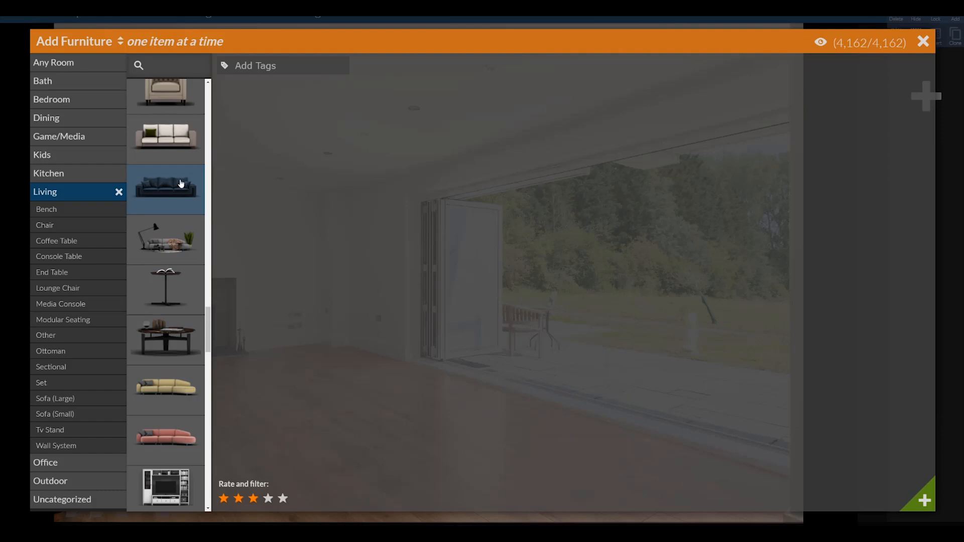
click(166, 187)
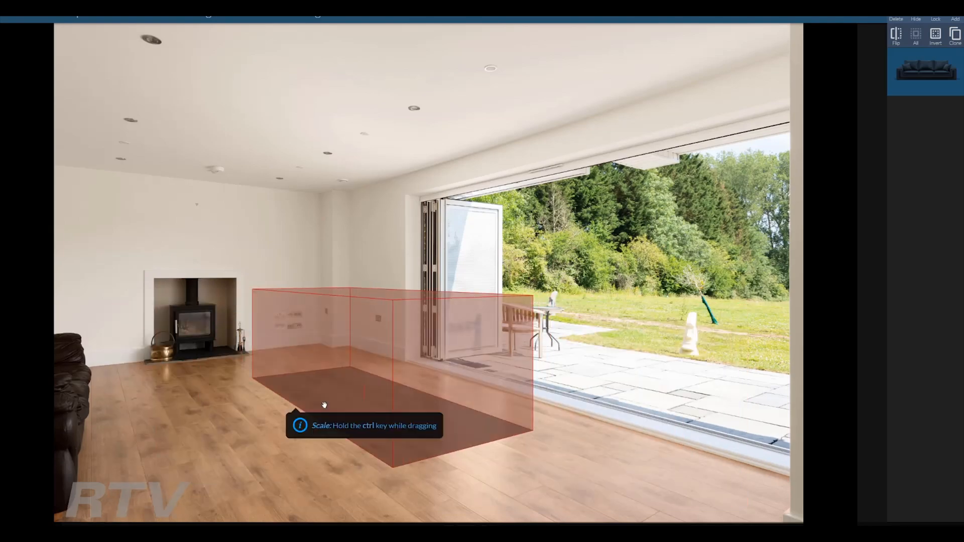
Position the sofa on the floor, then place the rug, coffee table, armchair, lamp and stool
drag(325, 405, 129, 416)
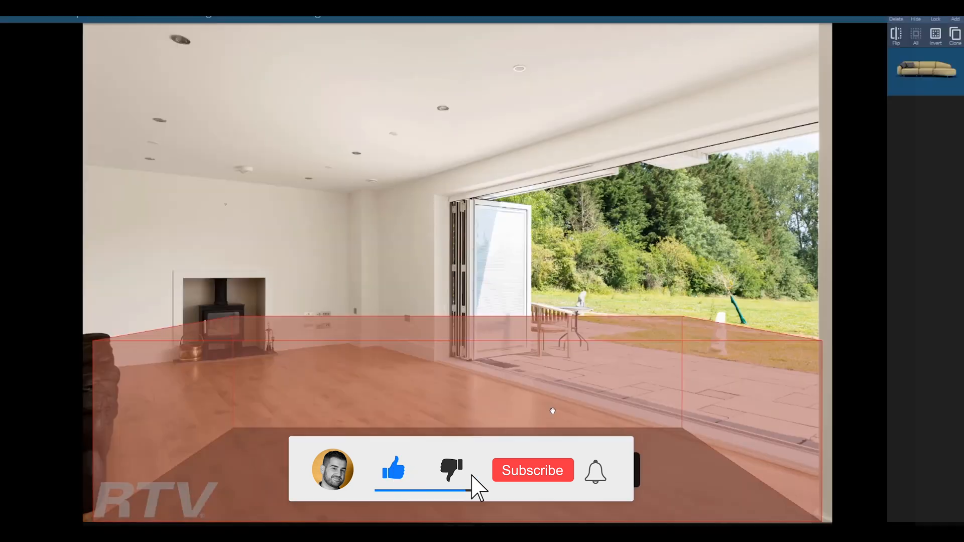
click(531, 470)
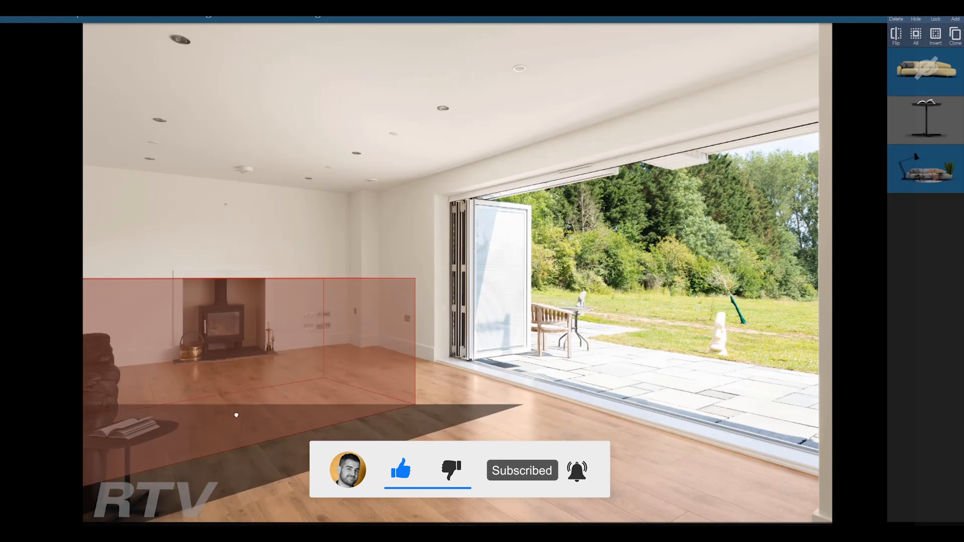
click(925, 70)
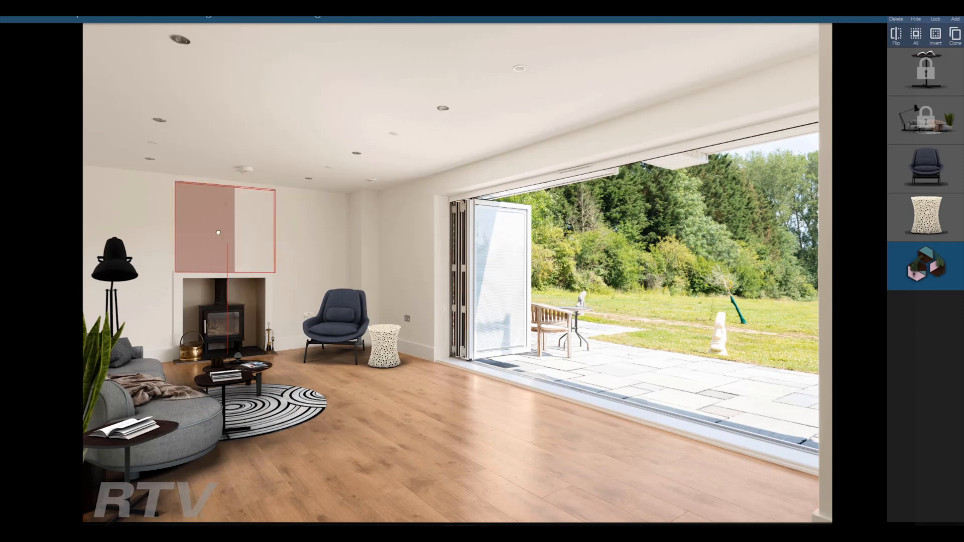
Add hexagonal wall planters, framed wall art, a dining set and outdoor patio seating
click(960, 19)
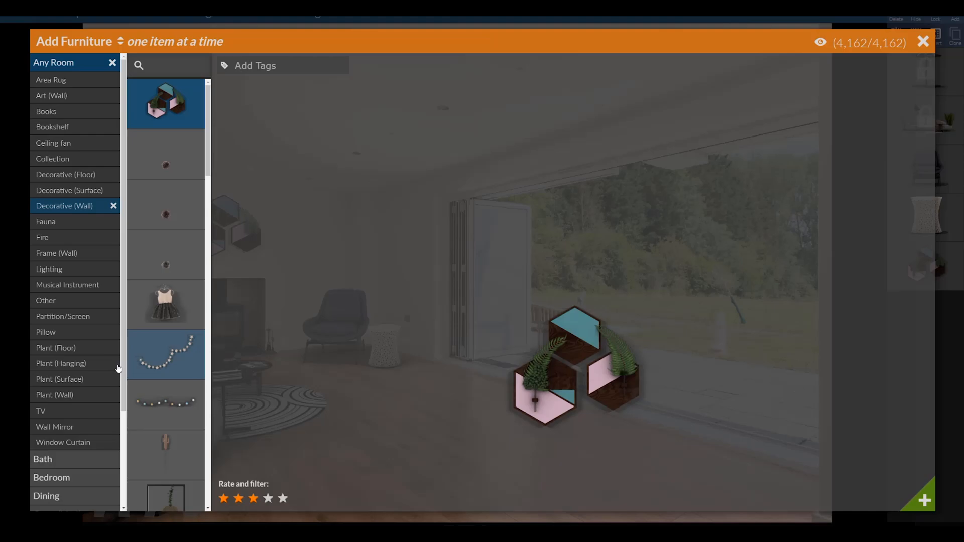
click(55, 253)
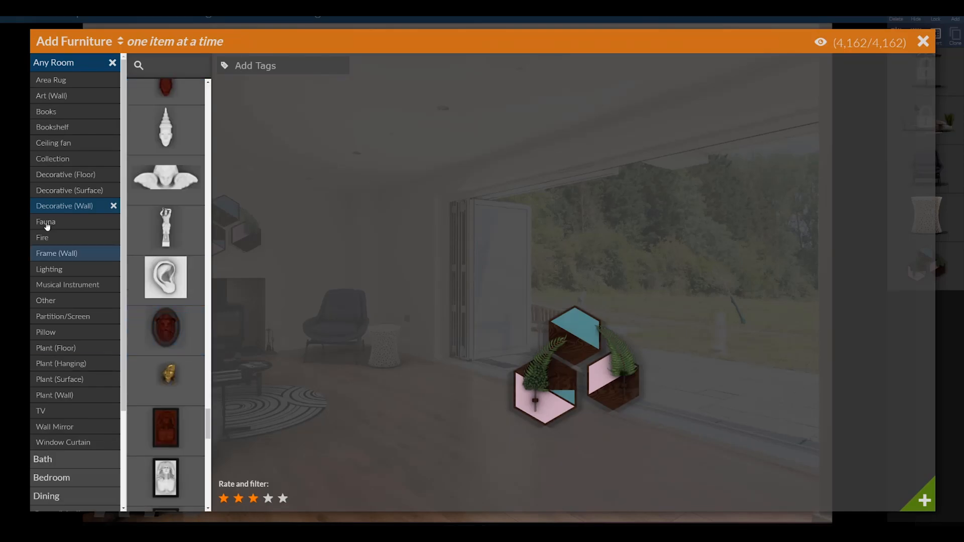
click(923, 41)
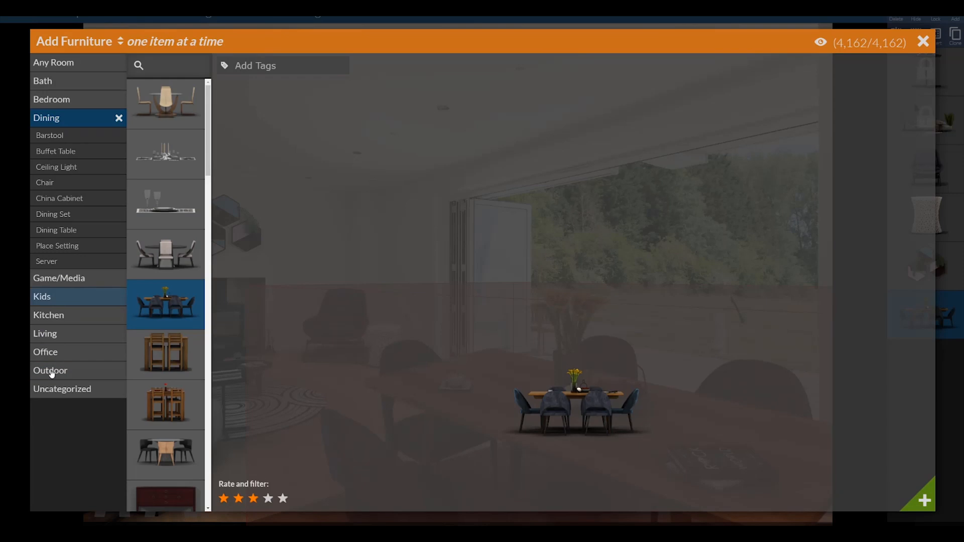
click(924, 41)
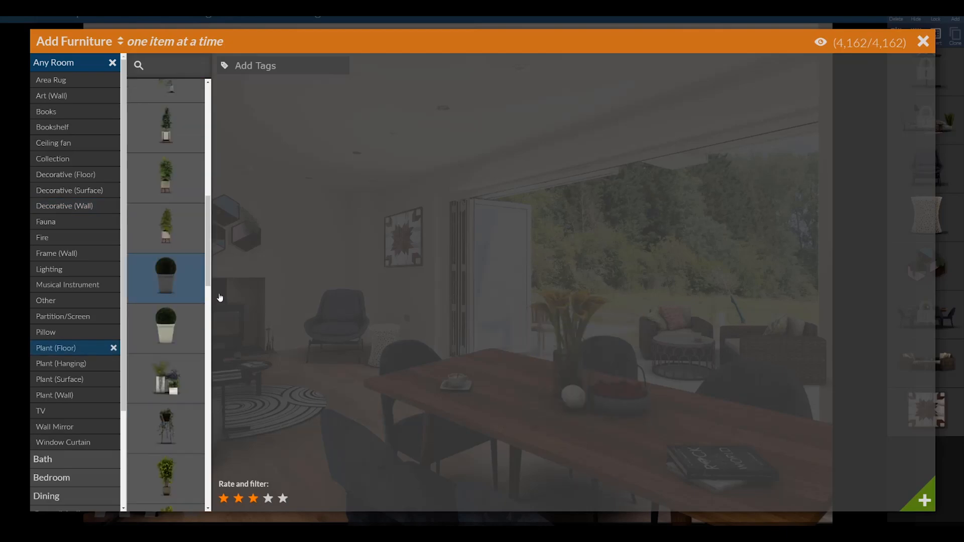
click(923, 41)
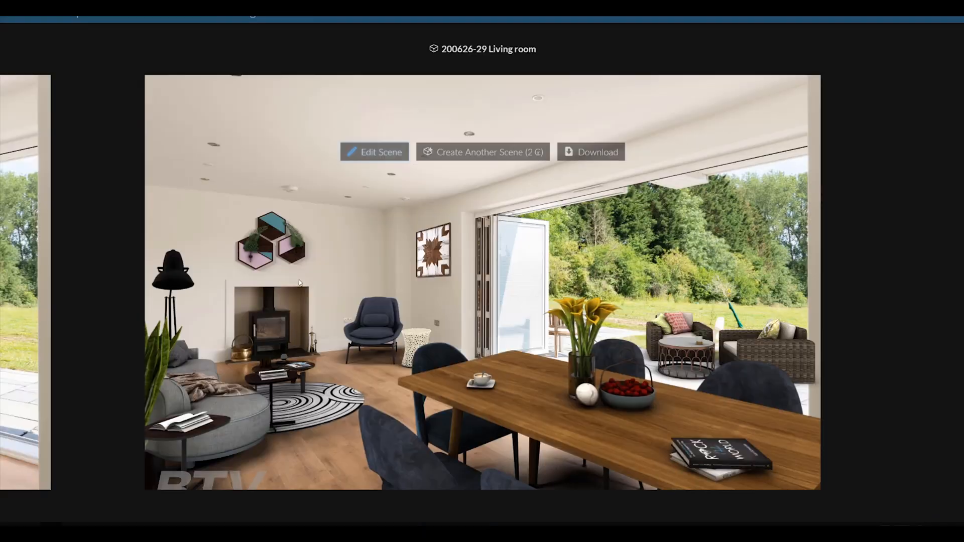
click(590, 152)
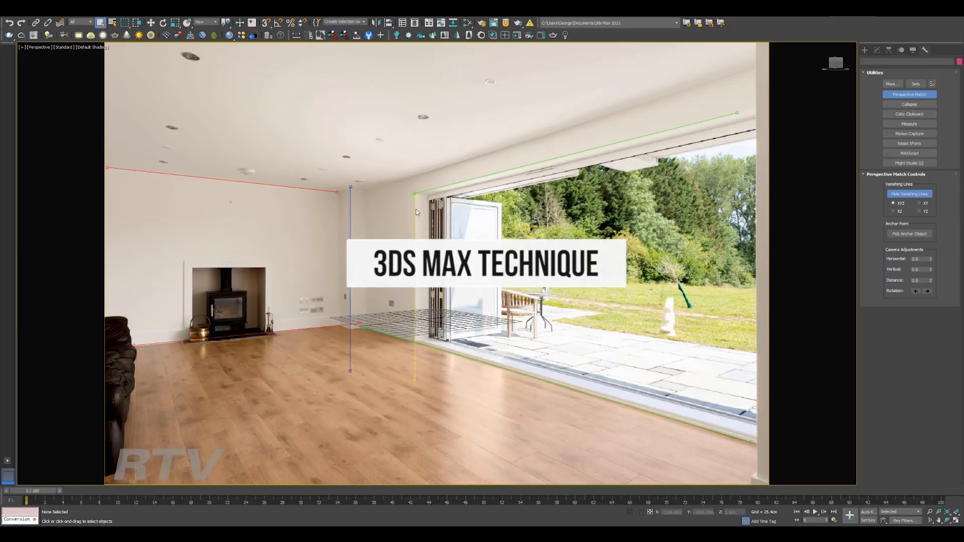
Match the camera to the photo with Perspective Match and convert the box to Editable Poly
click(931, 257)
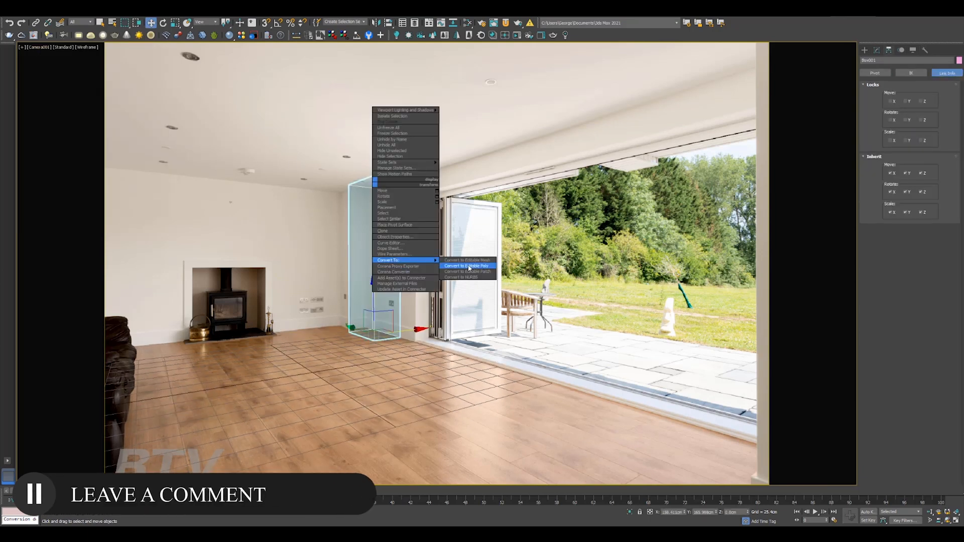
click(466, 266)
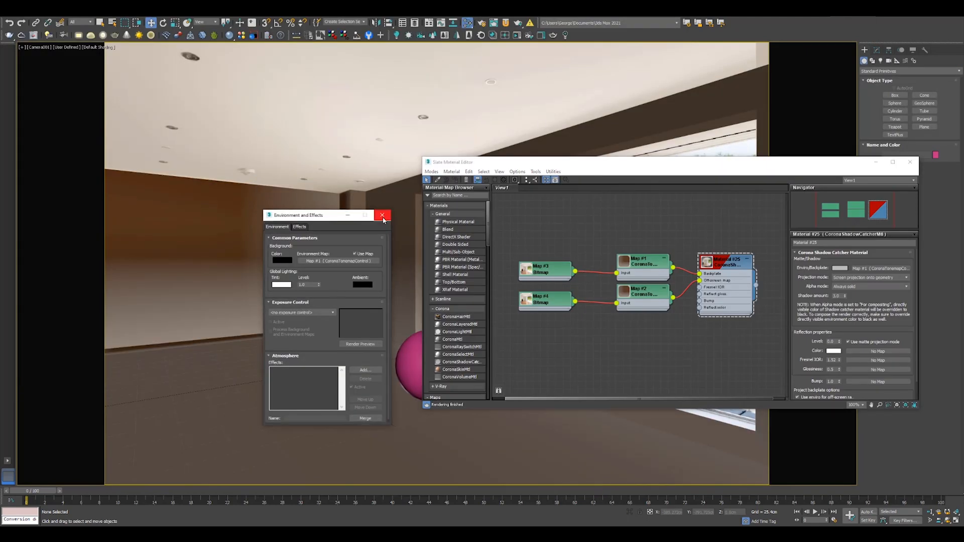
Close Environment and Effects after setting the room photo as the backdrop
click(382, 216)
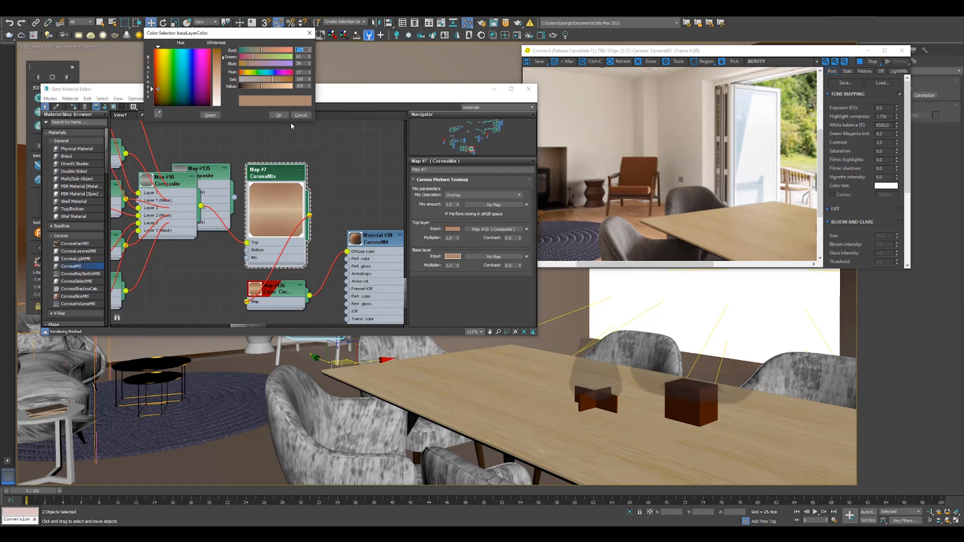
Confirm the new base layer colour and close the Slate Material Editor
click(278, 115)
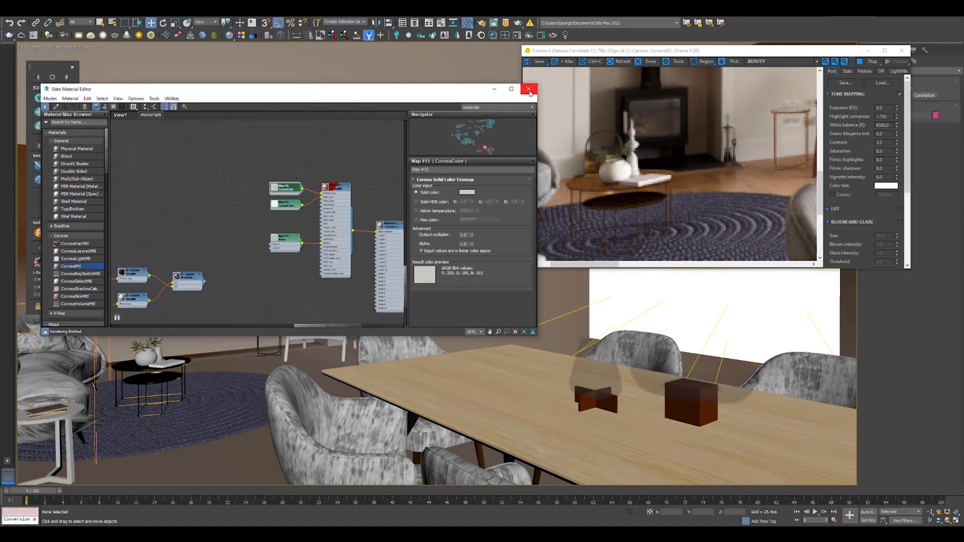
click(529, 89)
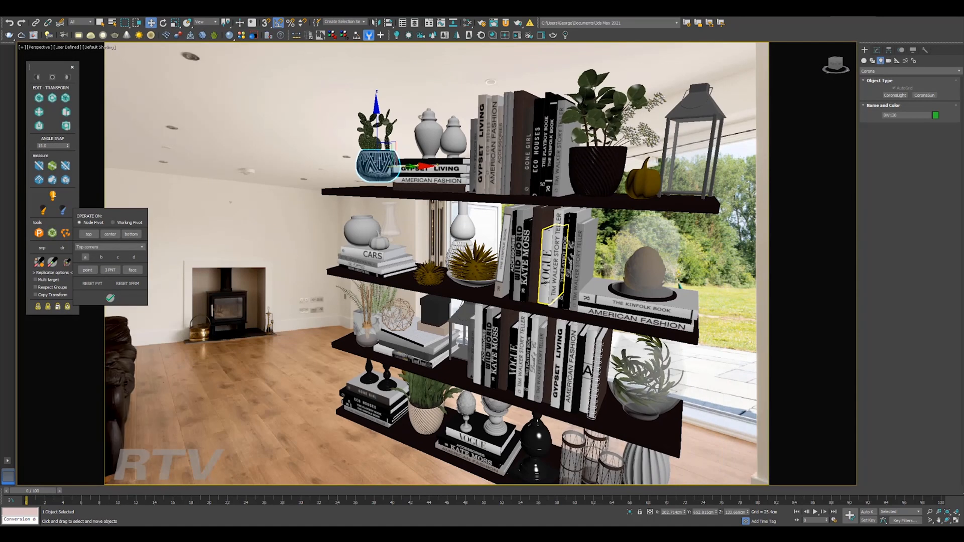